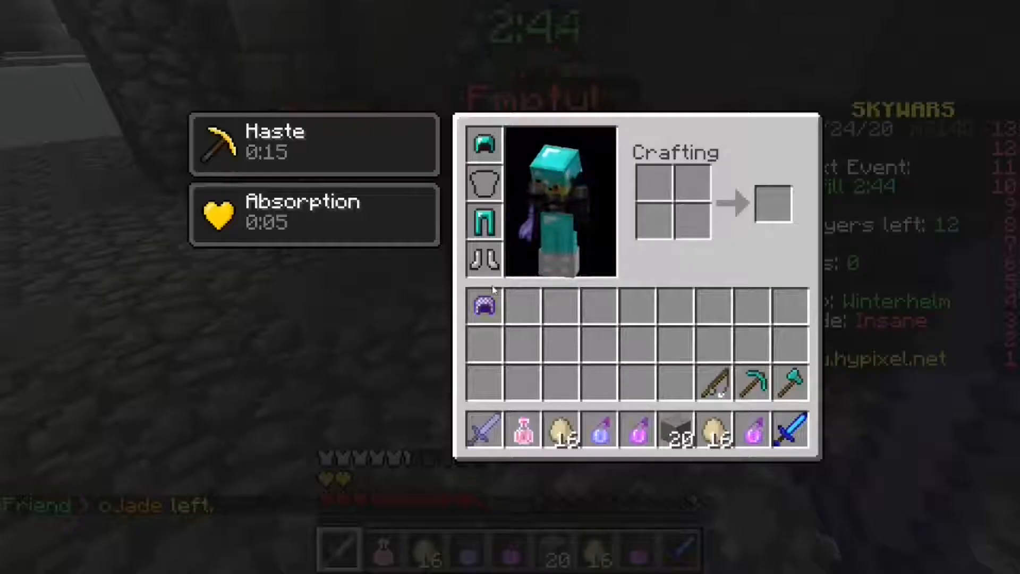
Accept the joints tutorial and build a road across the gap between the two anchors
key(Escape)
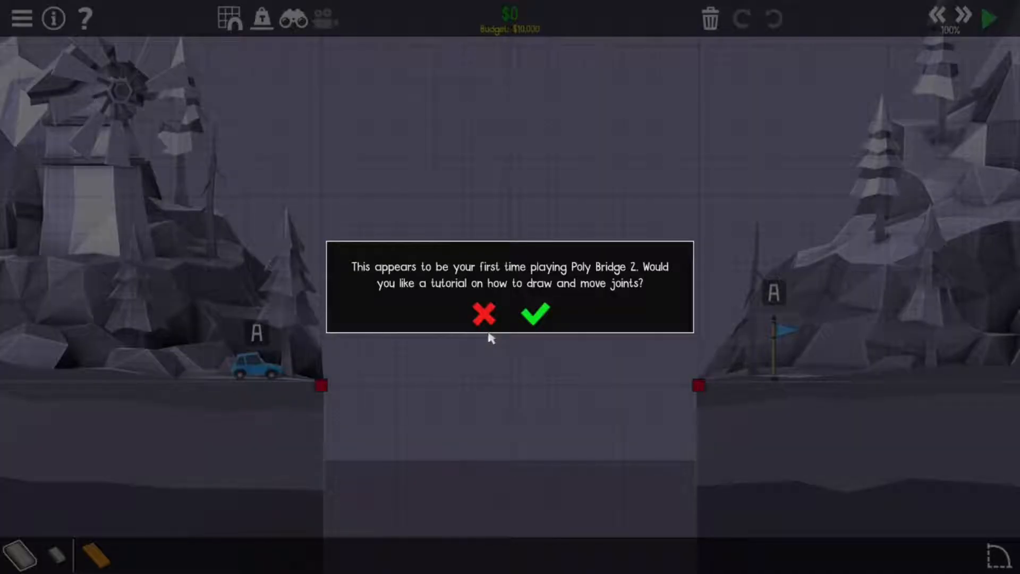
mouse_move(536, 315)
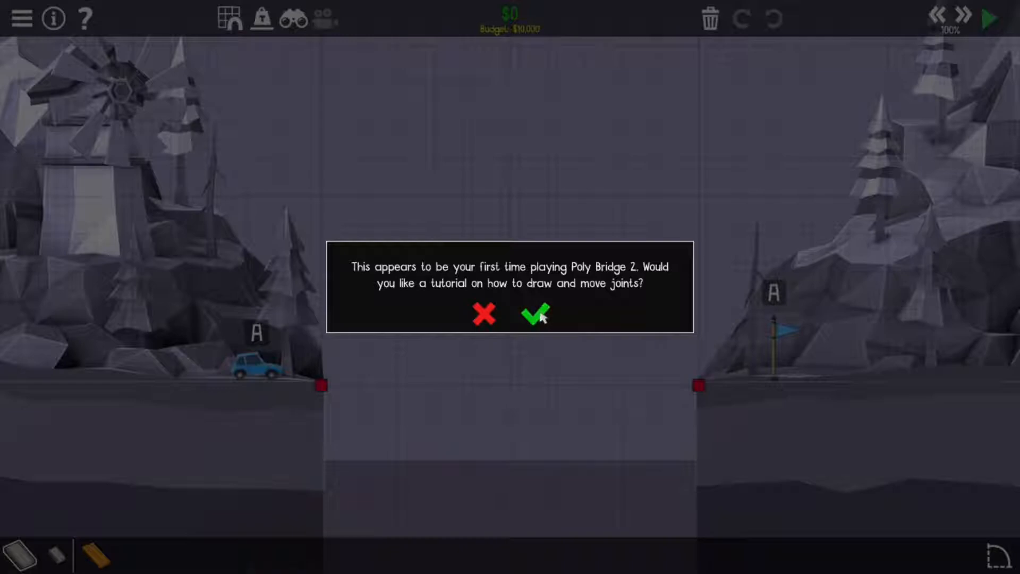
click(535, 314)
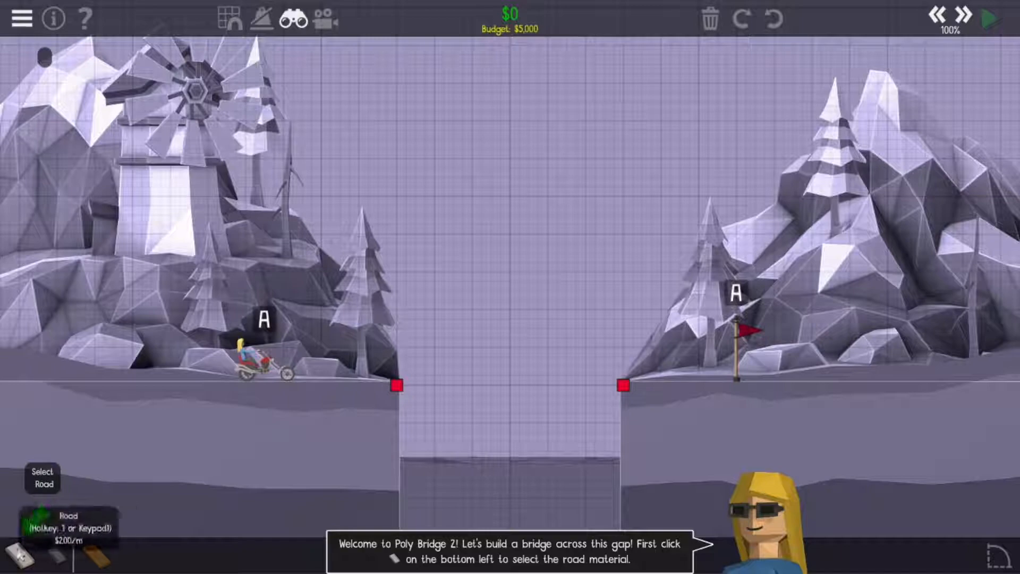
click(25, 560)
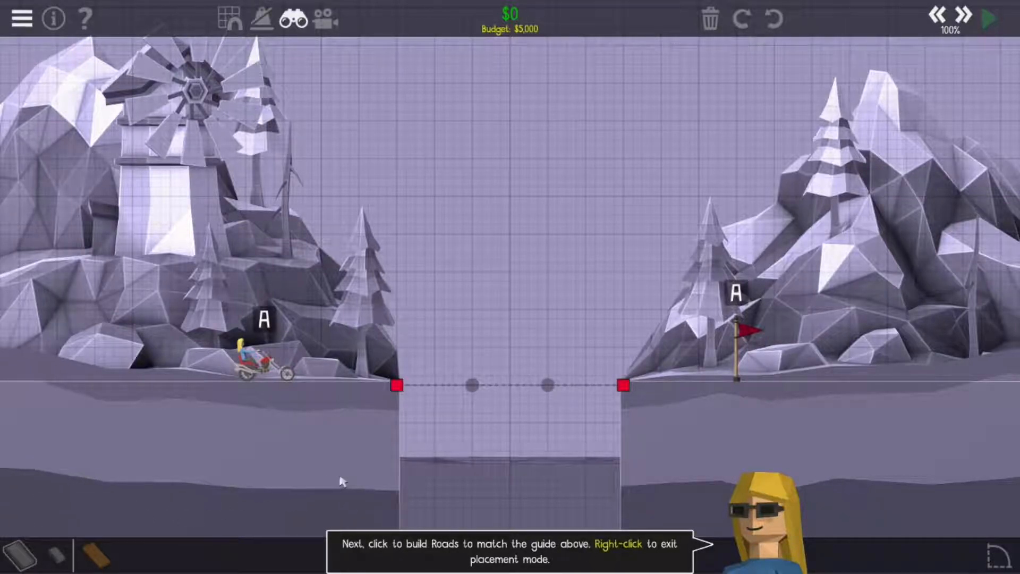
mouse_move(546, 390)
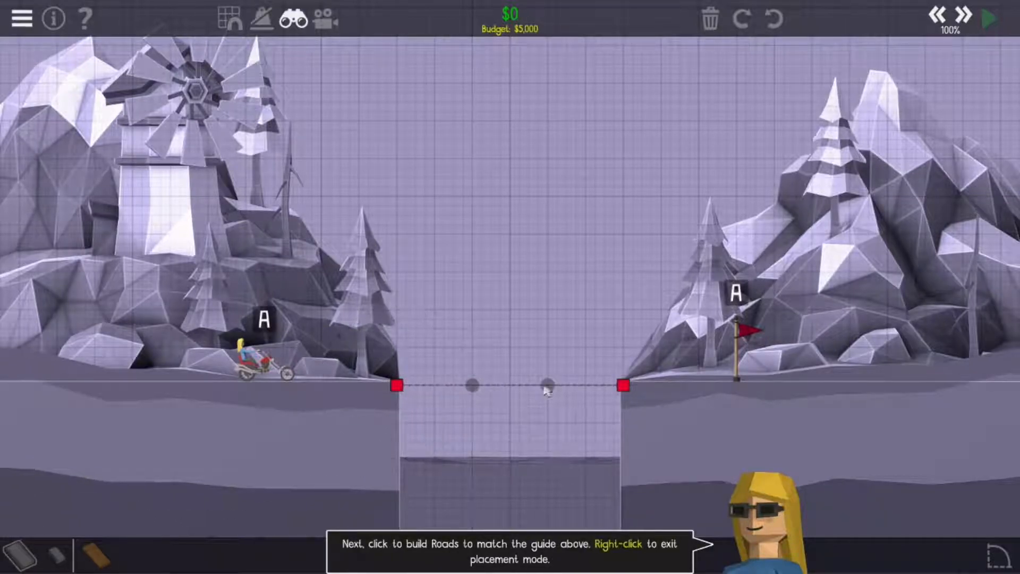
click(451, 384)
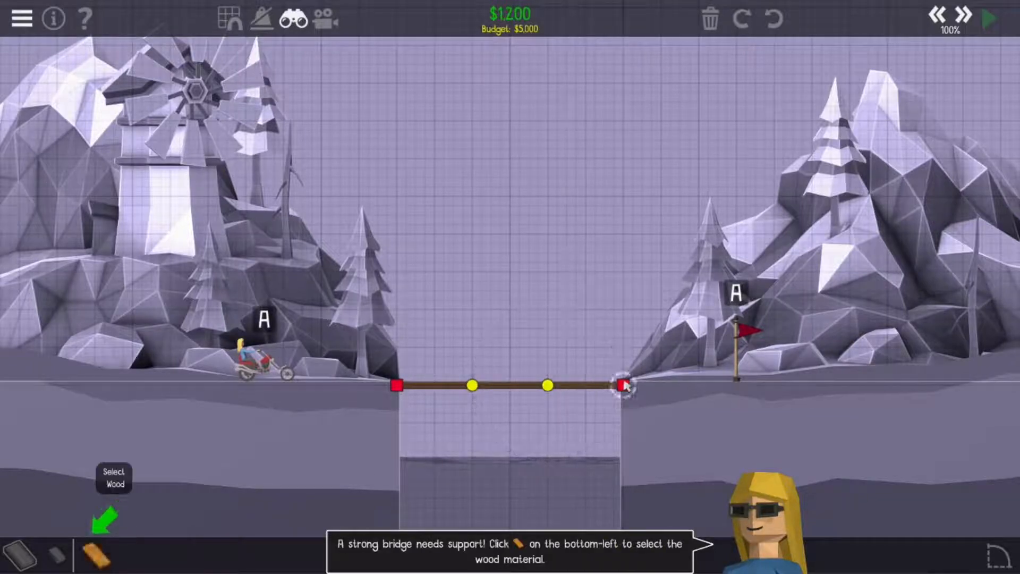
Add wooden triangle supports over the road and start the first simulation test
click(94, 557)
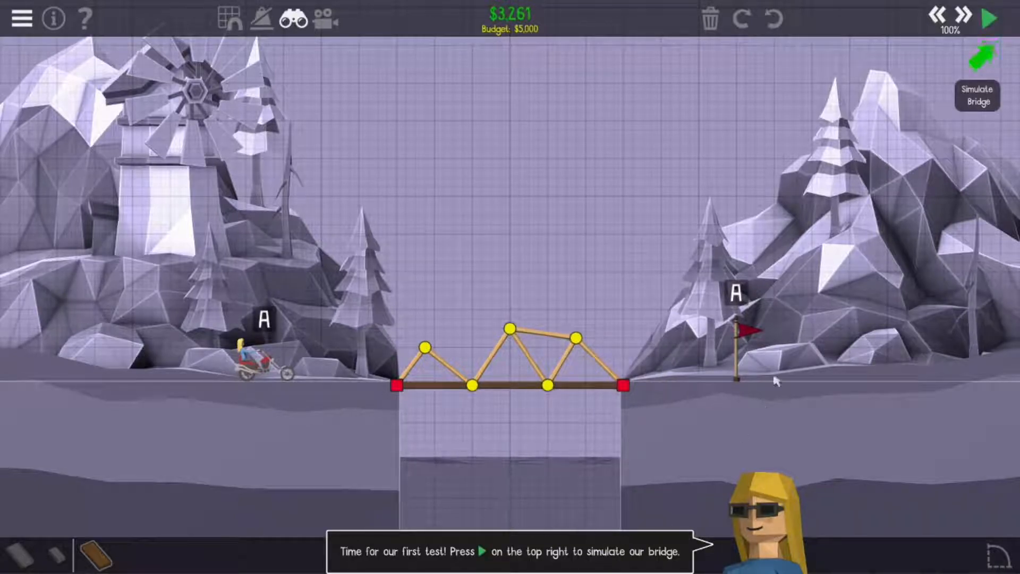
click(988, 18)
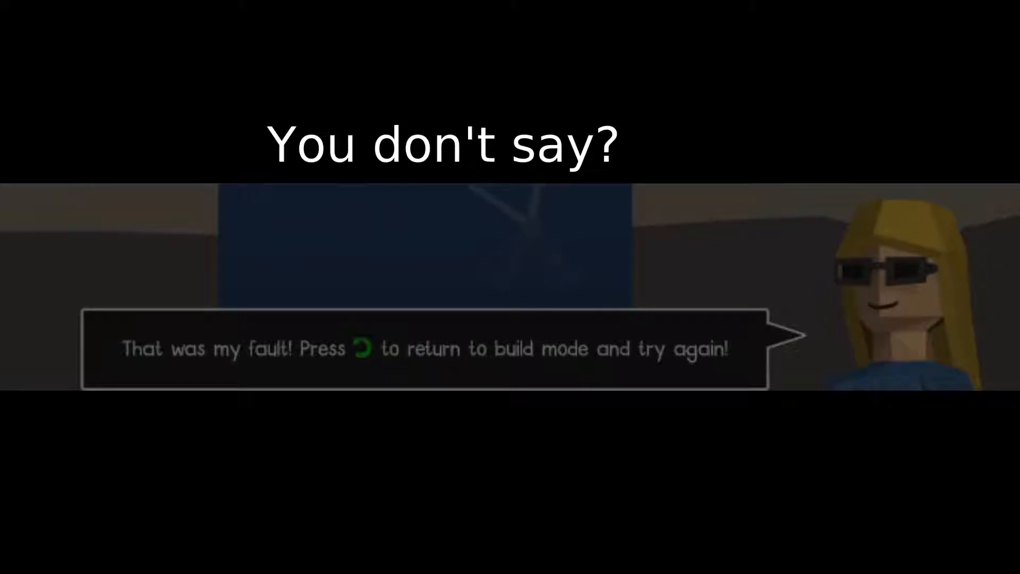
Return to build mode after the failed test and complete the tutorial
key(r)
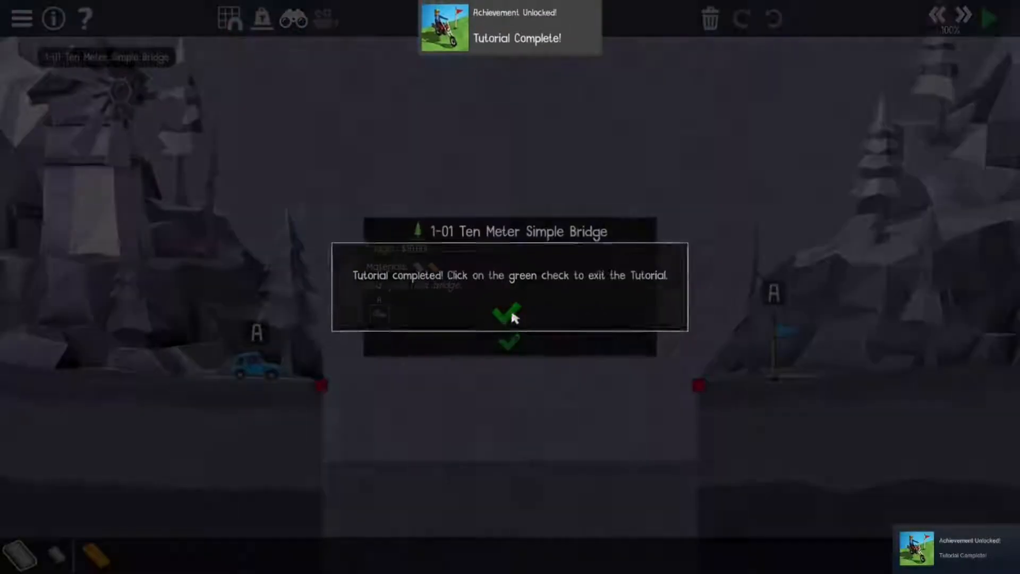
Exit the tutorial and advance the tips through Large Triangles, community links and Level Info to Budget
click(510, 317)
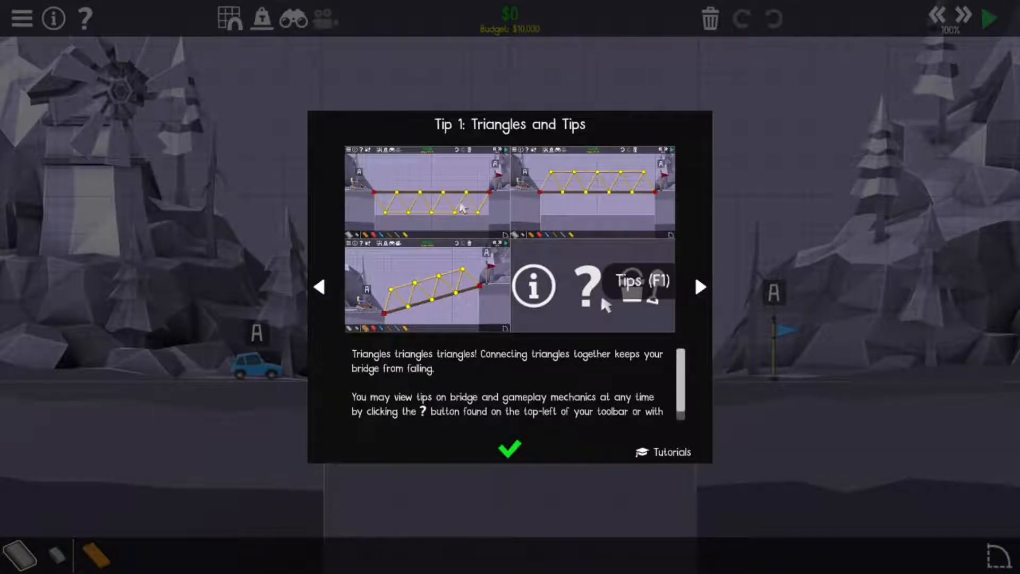
click(700, 286)
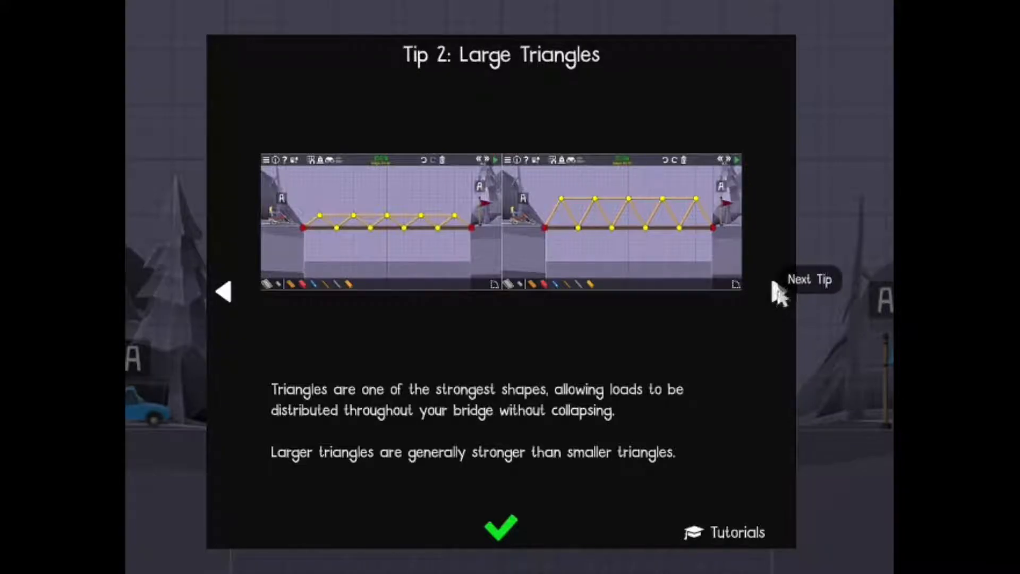
mouse_move(778, 293)
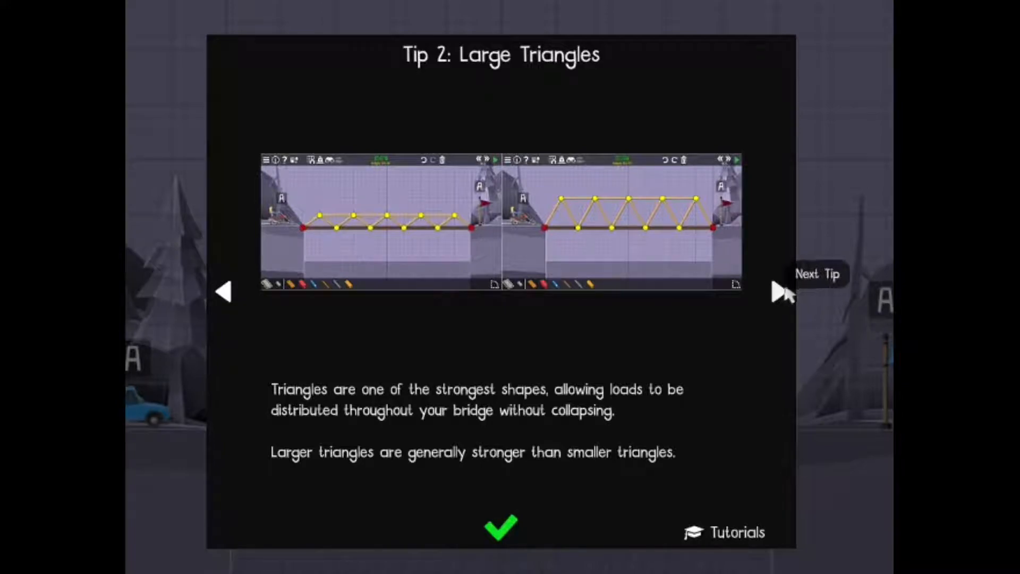
click(778, 292)
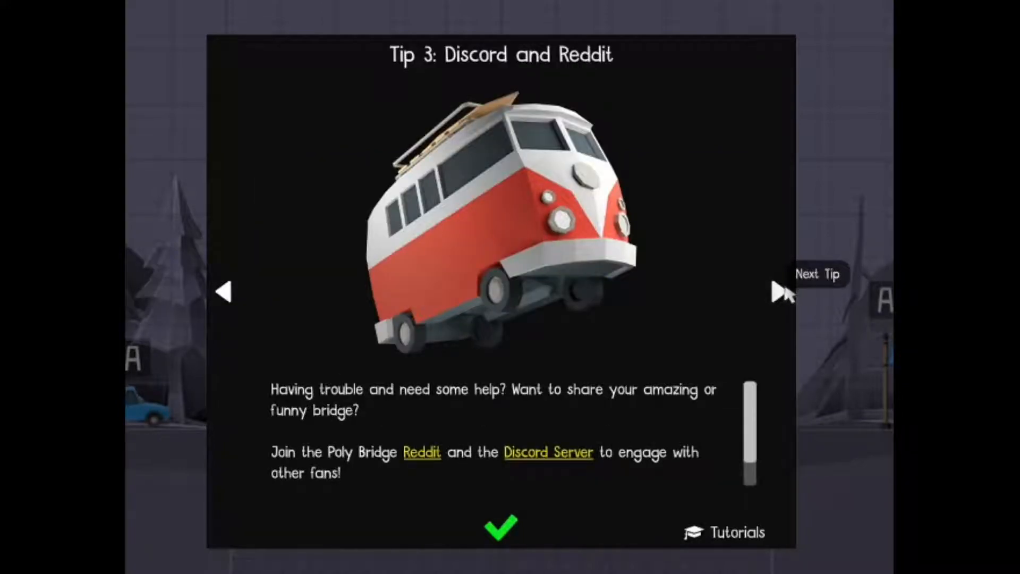
mouse_move(329, 345)
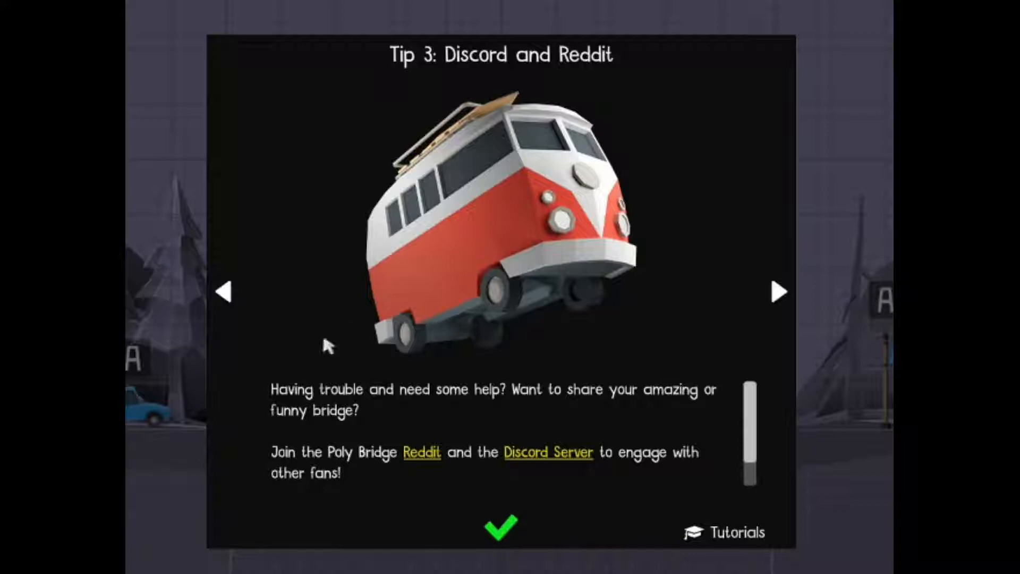
mouse_move(642, 408)
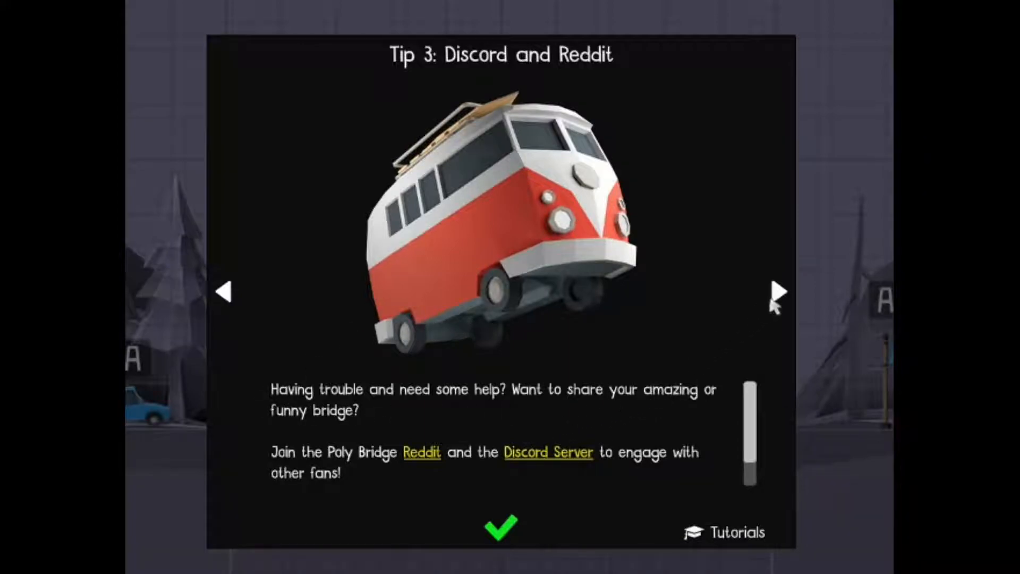
click(779, 291)
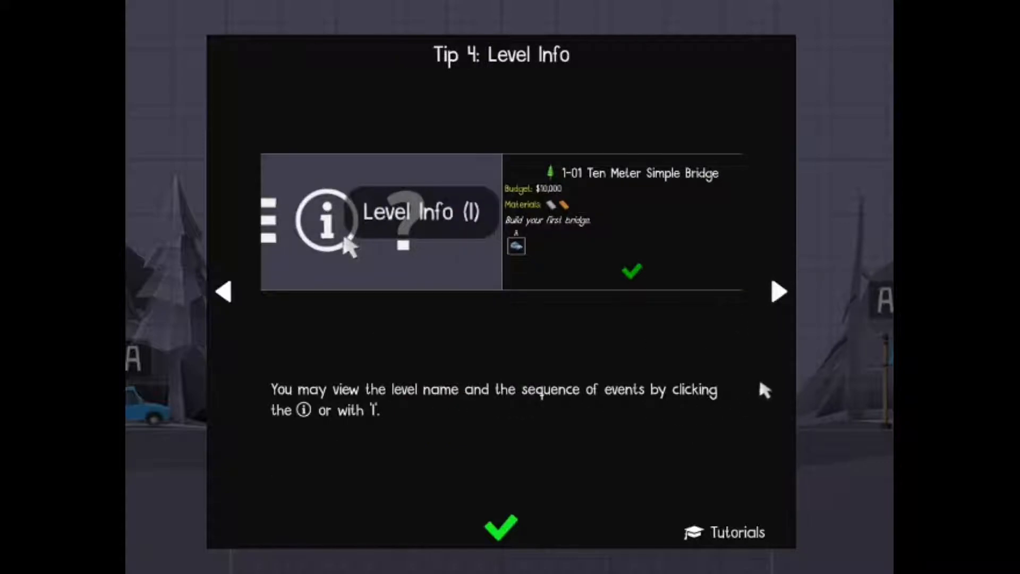
mouse_move(781, 313)
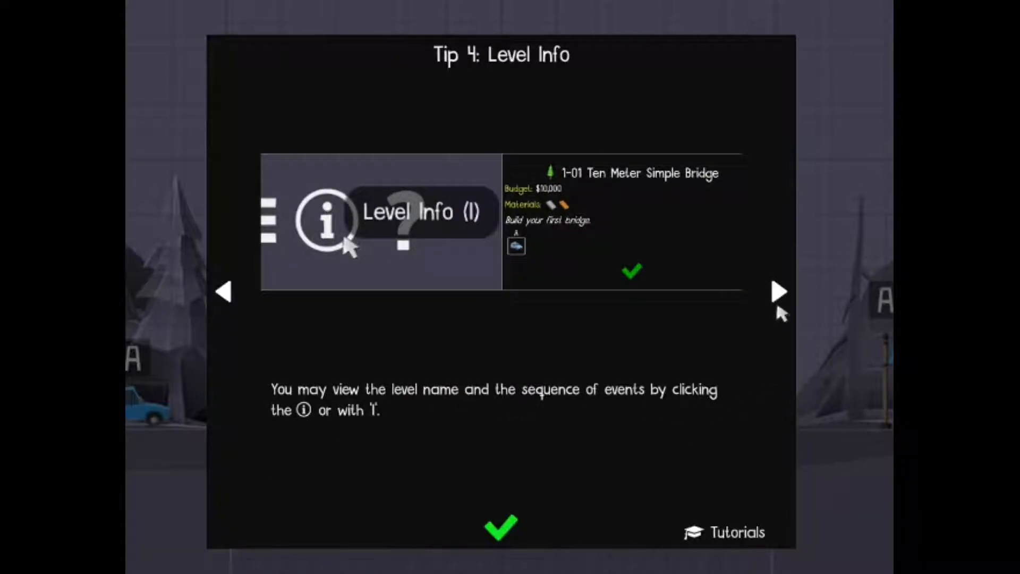
click(778, 291)
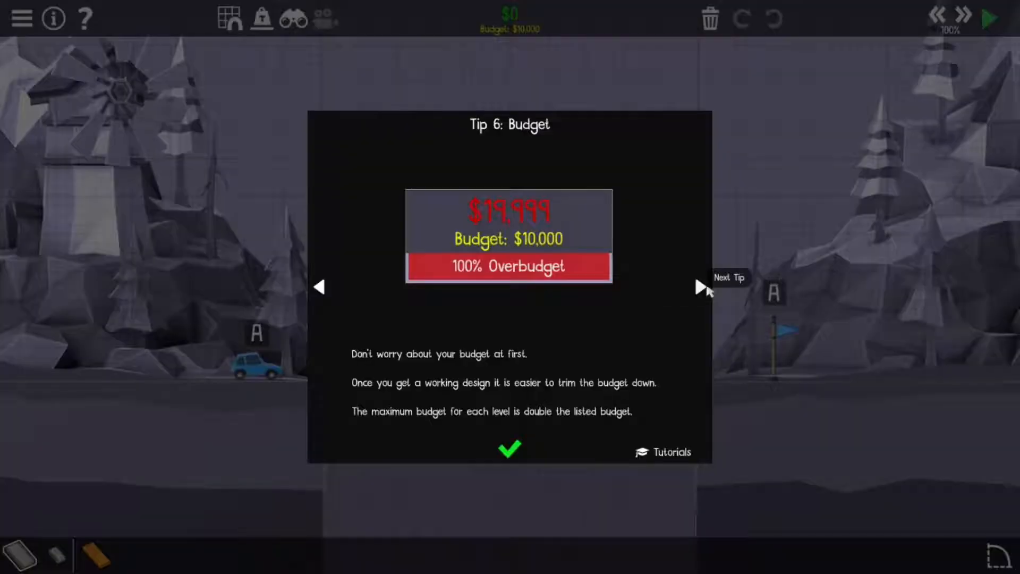
Advance the tips past diamonds and rock bracing to Tip 12, Environment Bracing (Land)
click(701, 286)
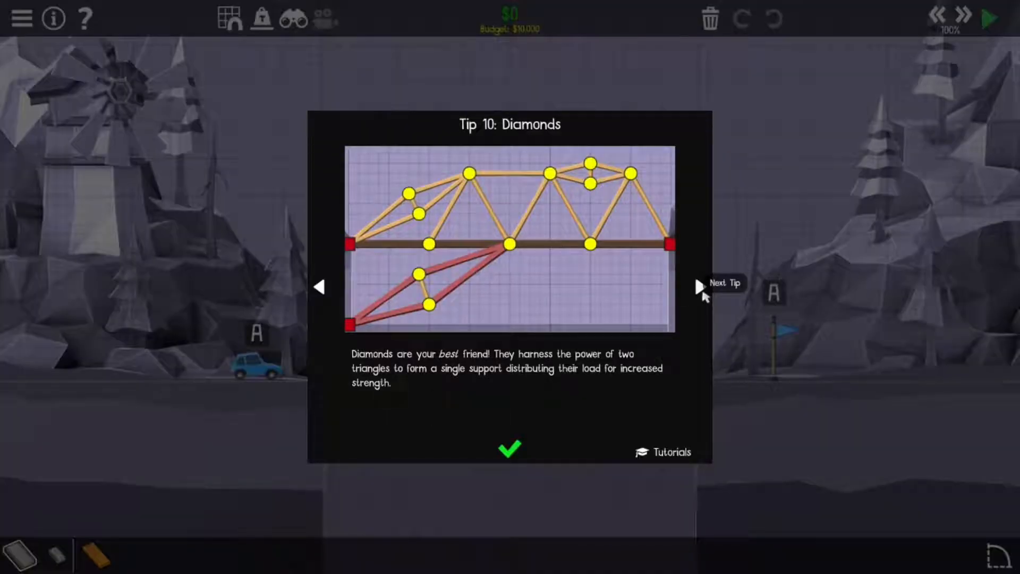
mouse_move(510, 251)
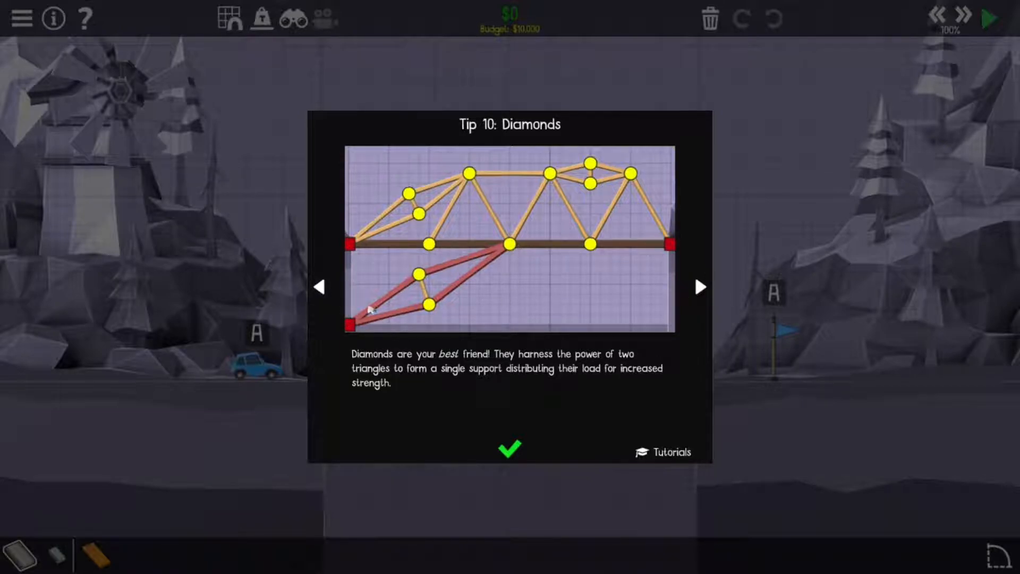
click(700, 287)
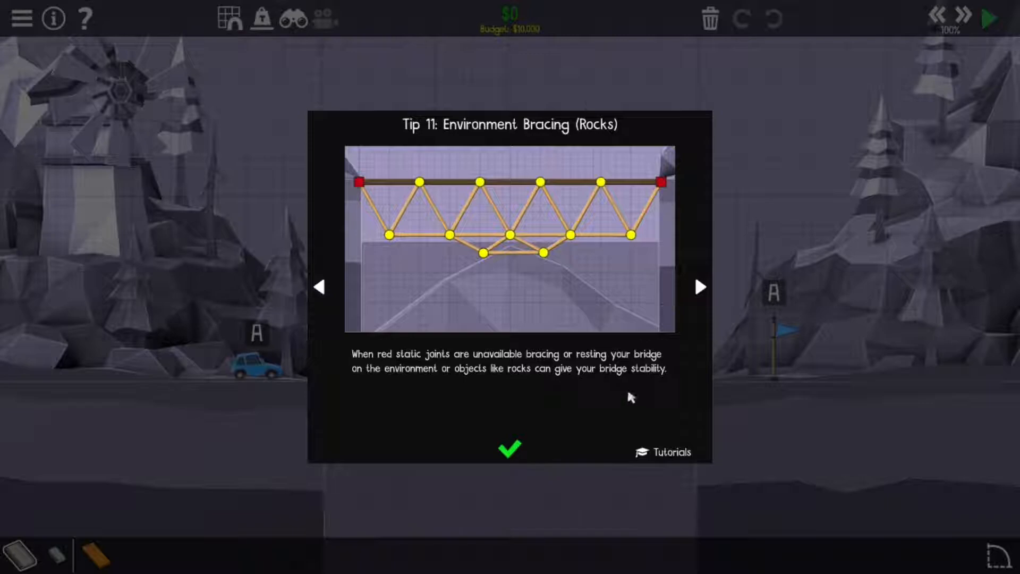
mouse_move(583, 310)
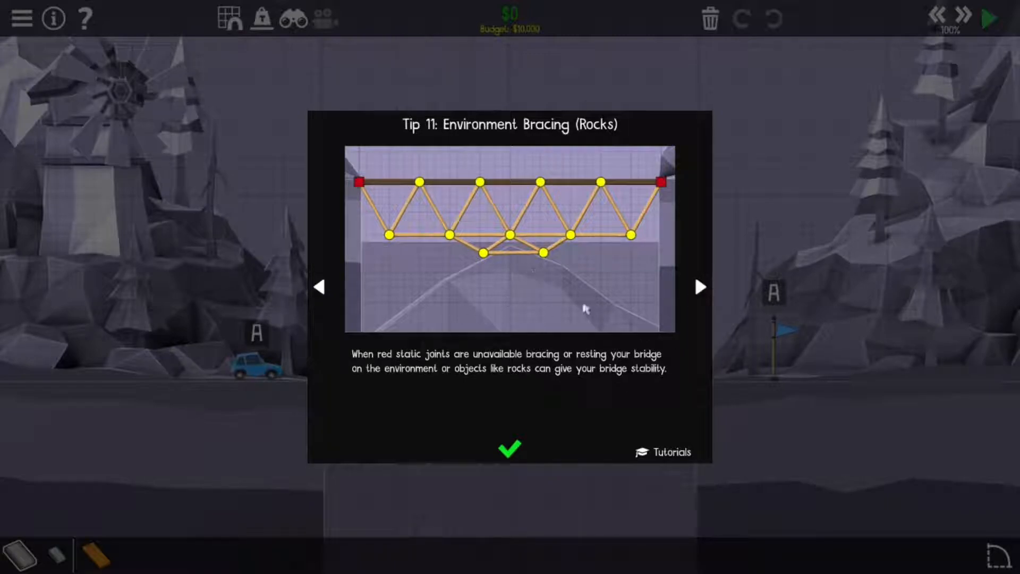
click(700, 287)
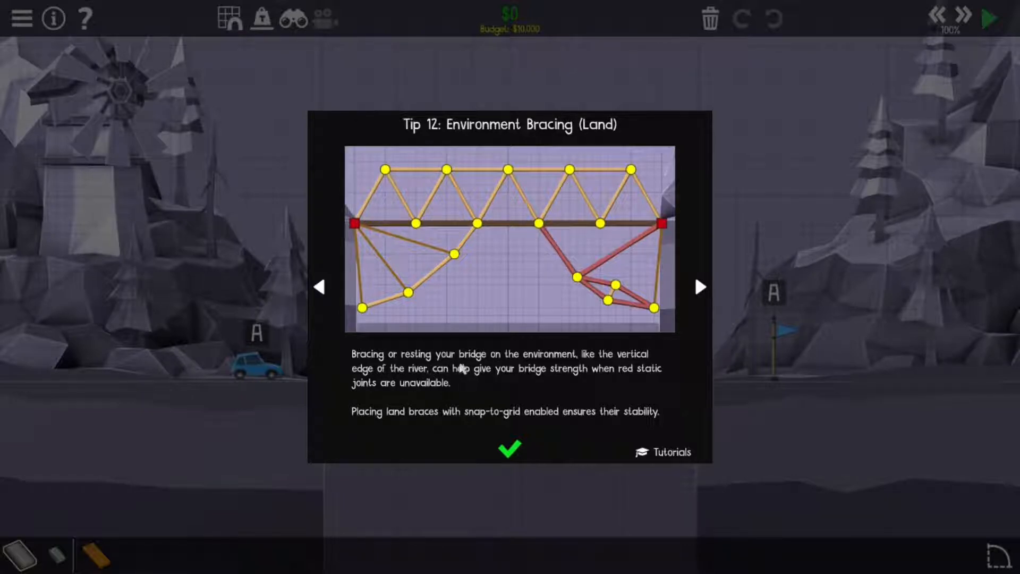
mouse_move(573, 398)
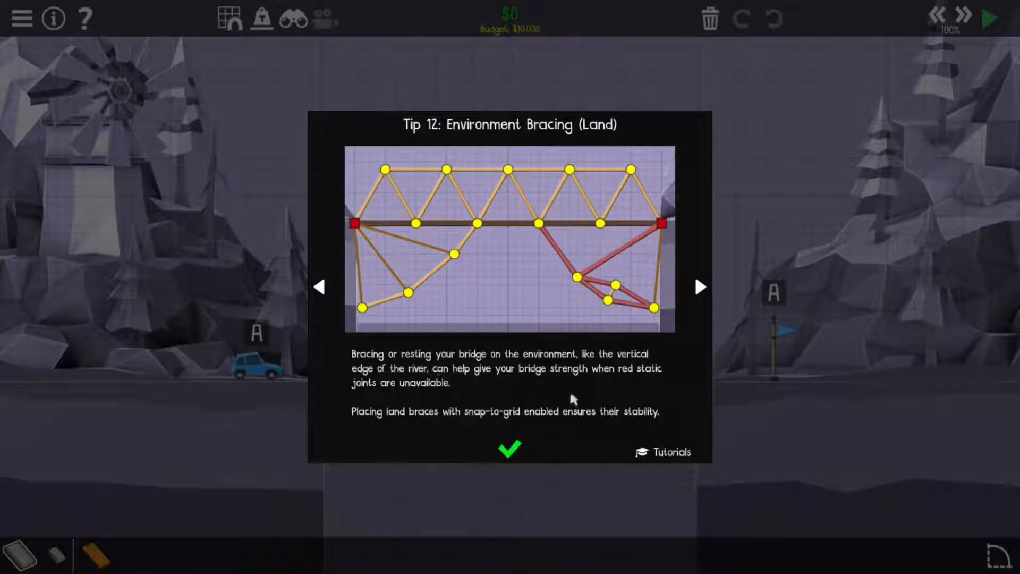
mouse_move(456, 385)
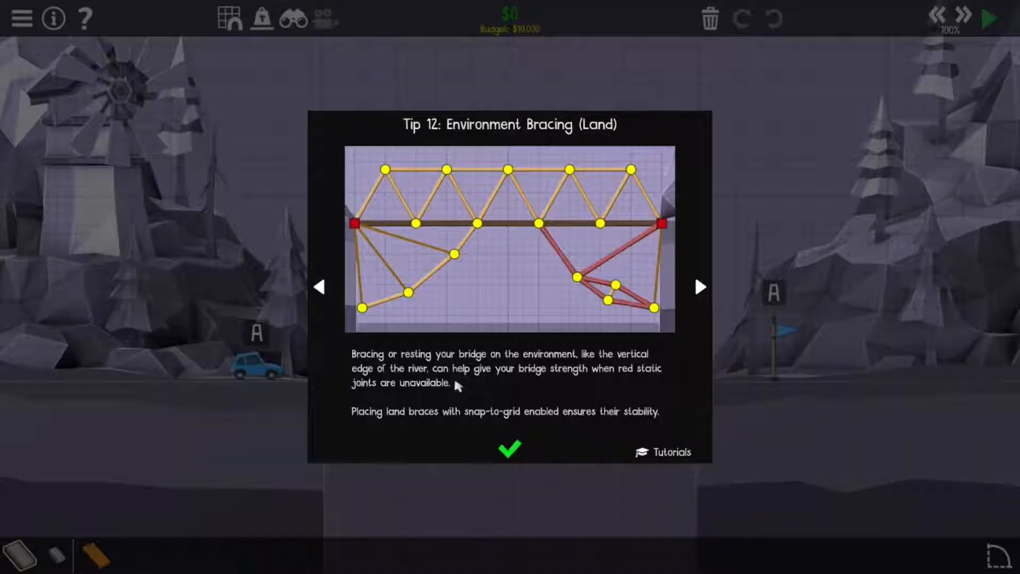
Dismiss the bracing tip and build a road deck with a wooden Warren truss underneath
click(509, 447)
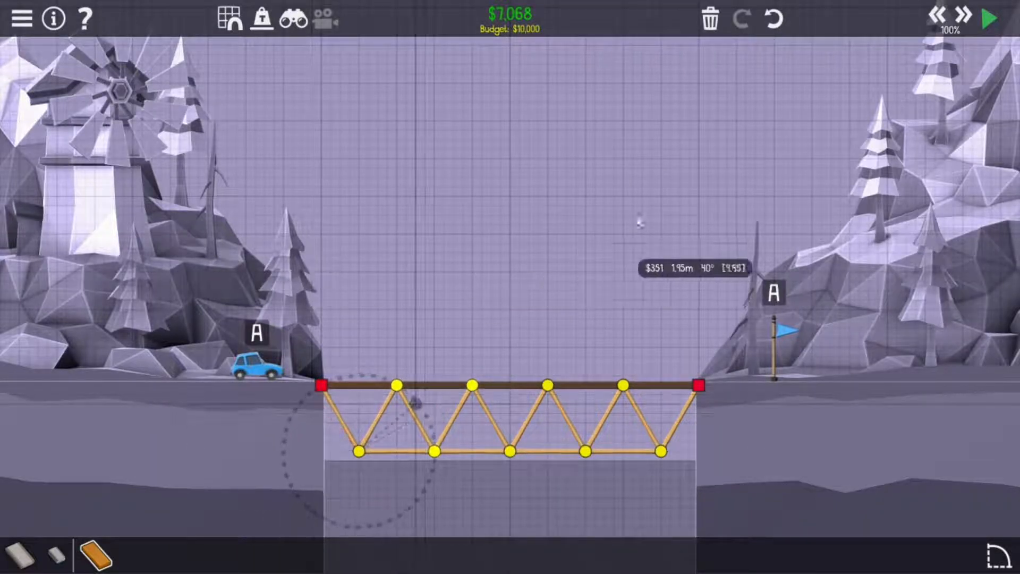
Test the truss bridge to finish the level, then build a sloped road with wooden truss on the next one
click(989, 18)
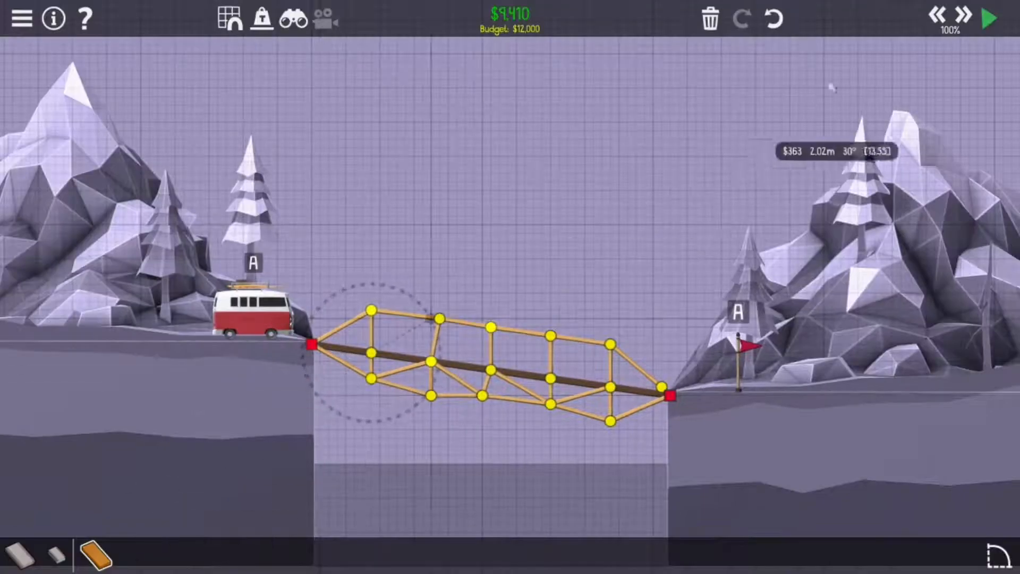
Test the sloped bridge, stop after the collapse, and strip it back to the road deck
click(988, 18)
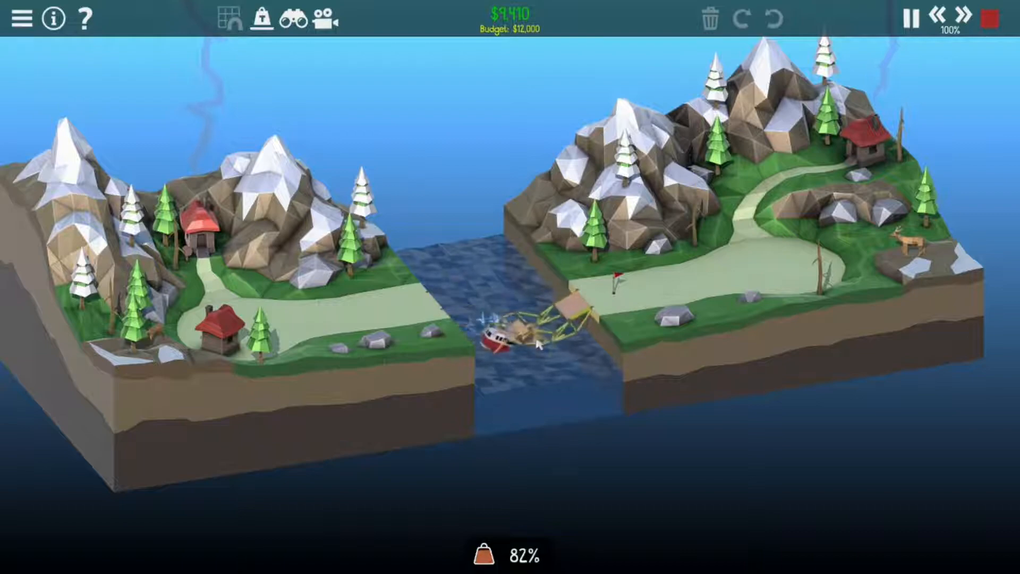
click(990, 19)
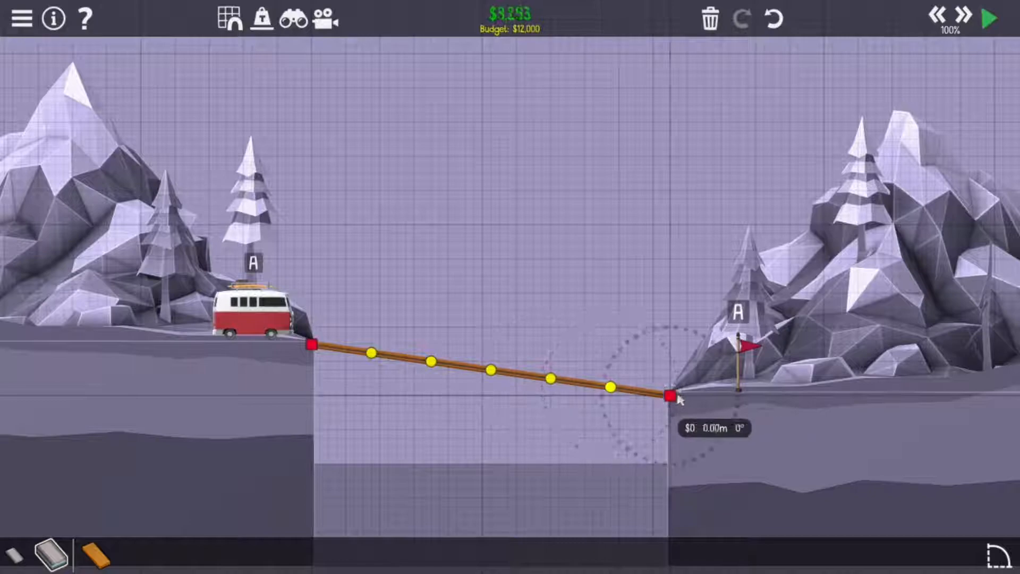
Build a wooden truss under the sloping deck and a triangular frame above its centre, reaching $11,810
click(988, 18)
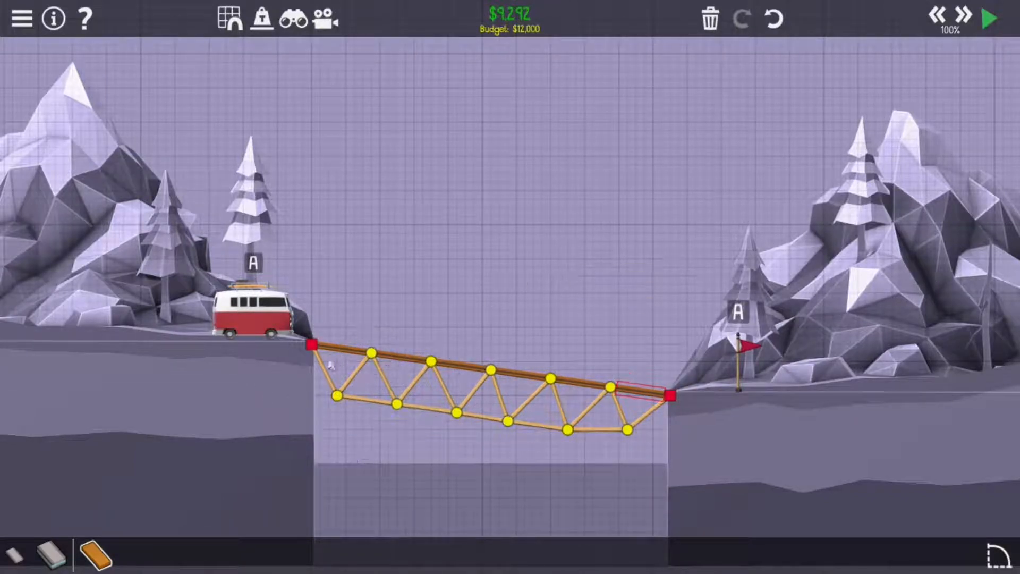
mouse_move(364, 317)
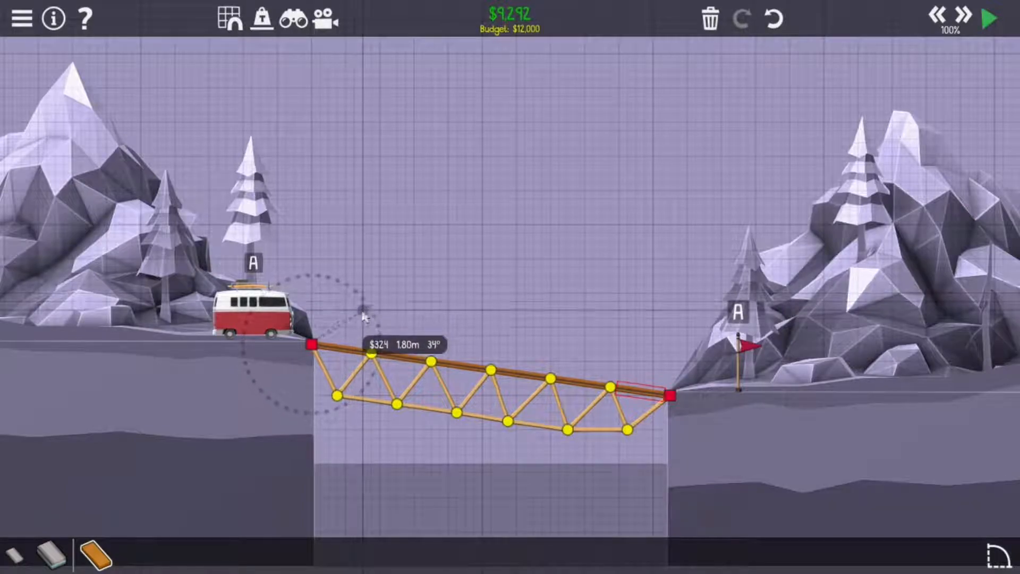
click(988, 18)
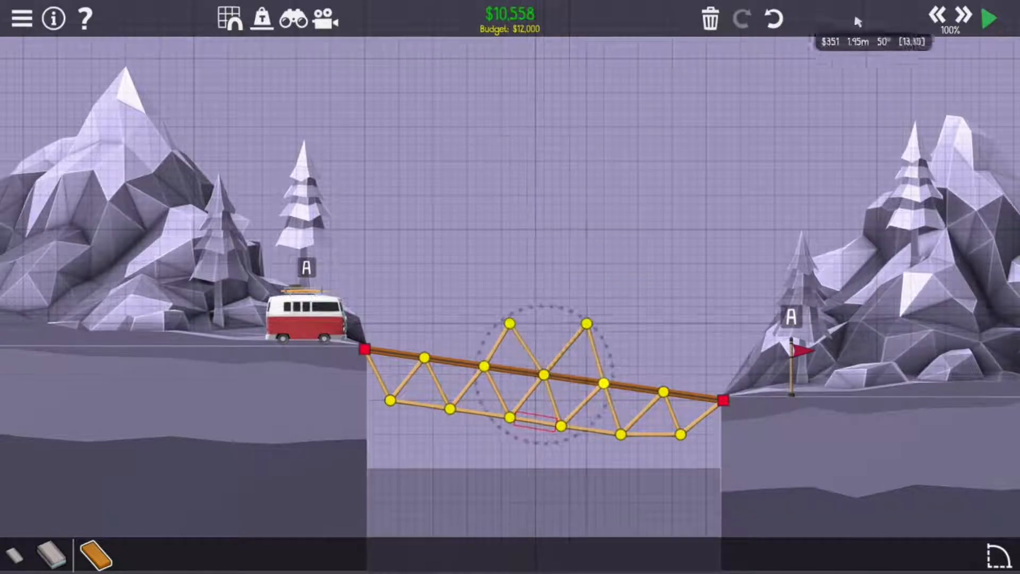
click(988, 18)
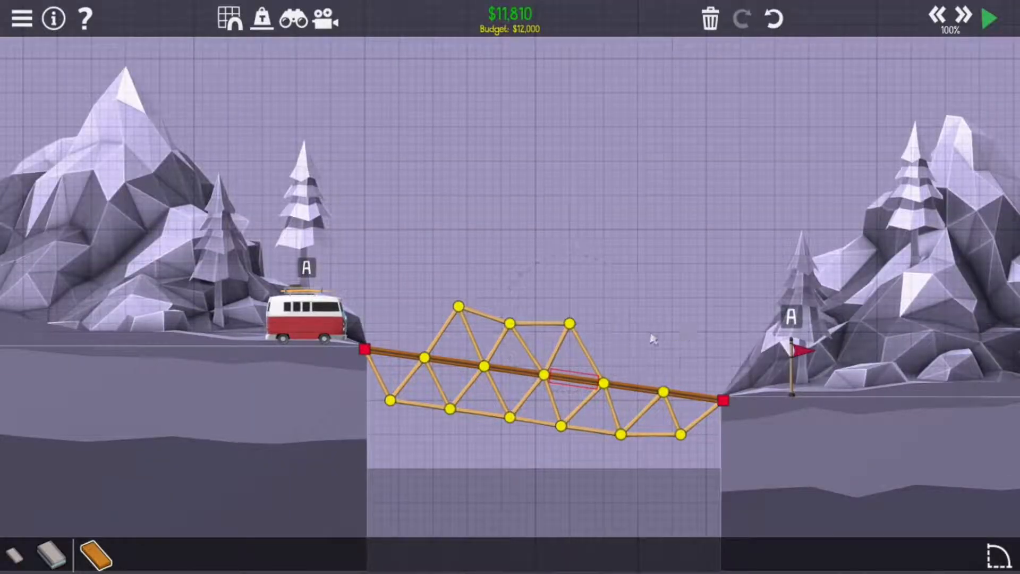
click(988, 18)
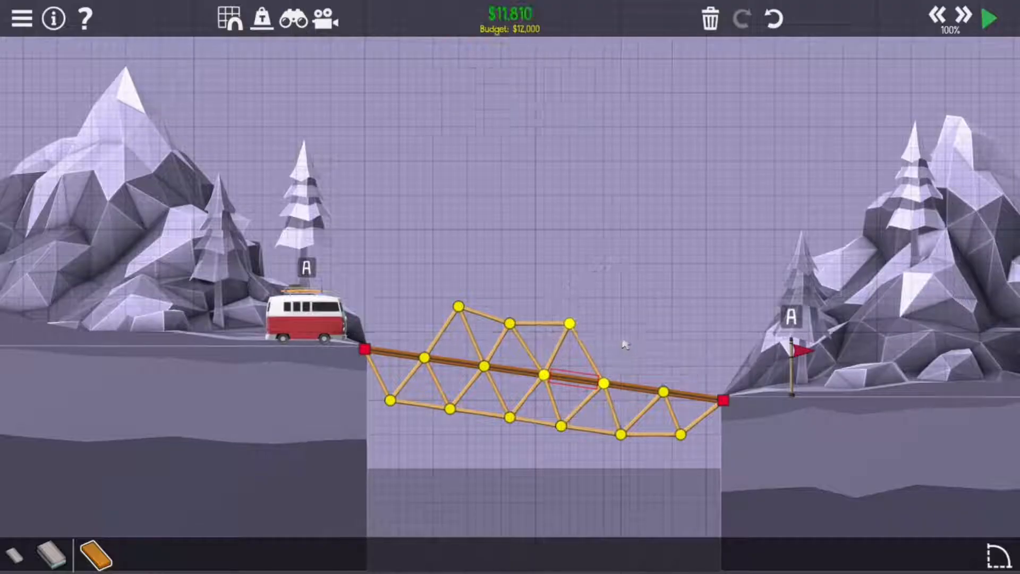
Test the rebuilt bridge to complete A New Slope and continue to Bridge of Steel
click(988, 18)
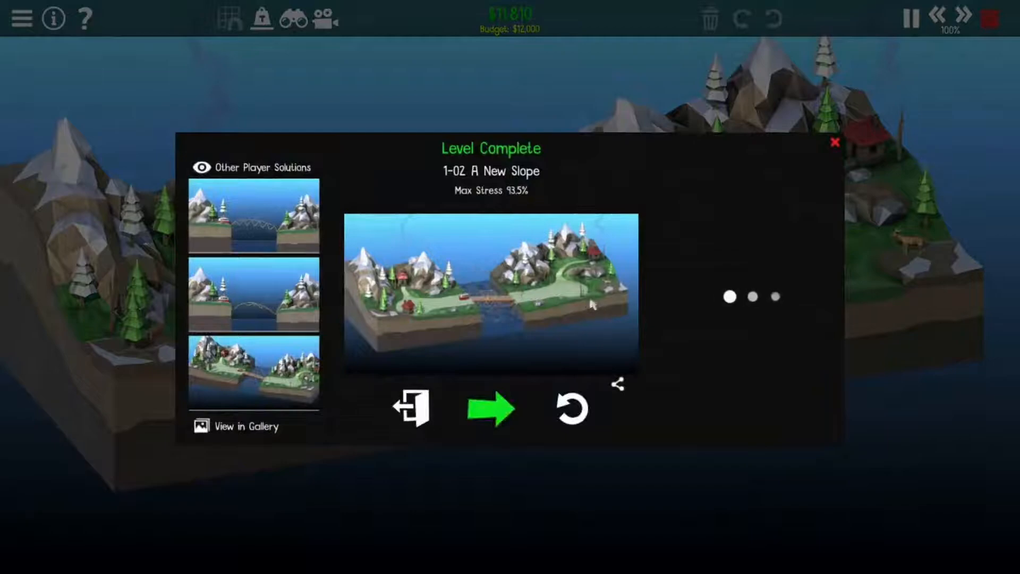
mouse_move(491, 408)
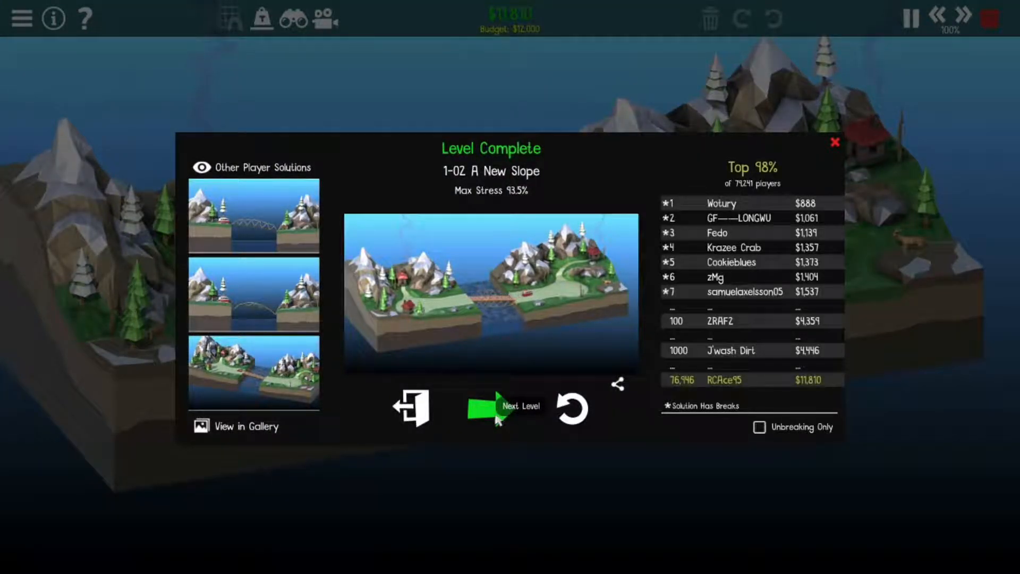
click(503, 408)
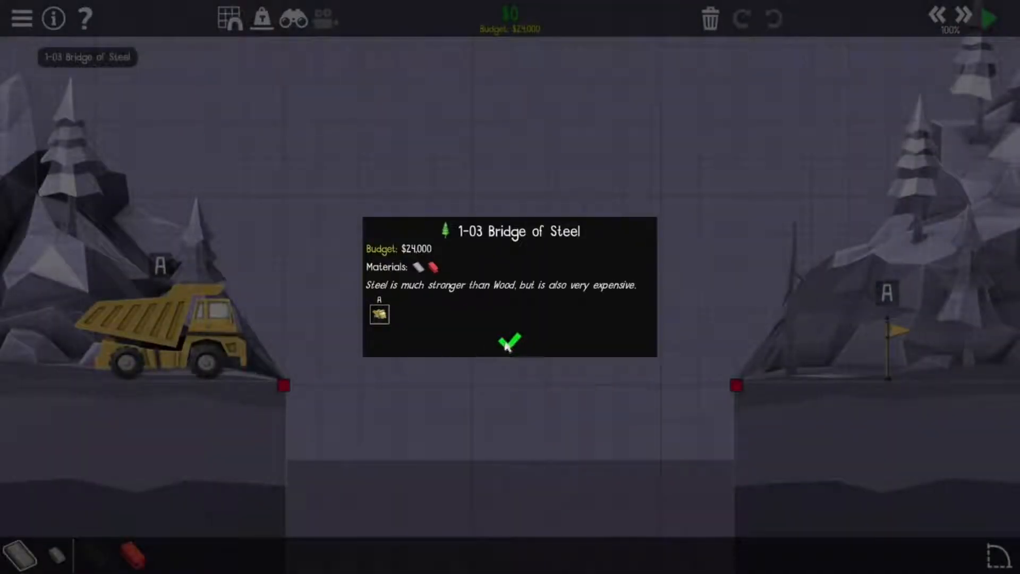
Dismiss the briefing, build the steel truss under the road, and advance to Fourteen Meter Overpass
click(509, 343)
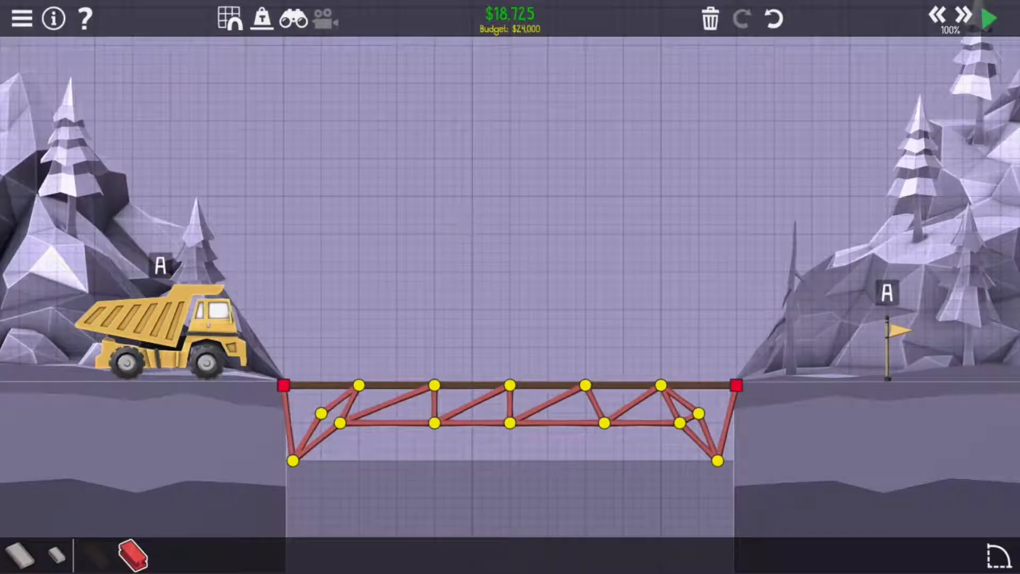
click(989, 18)
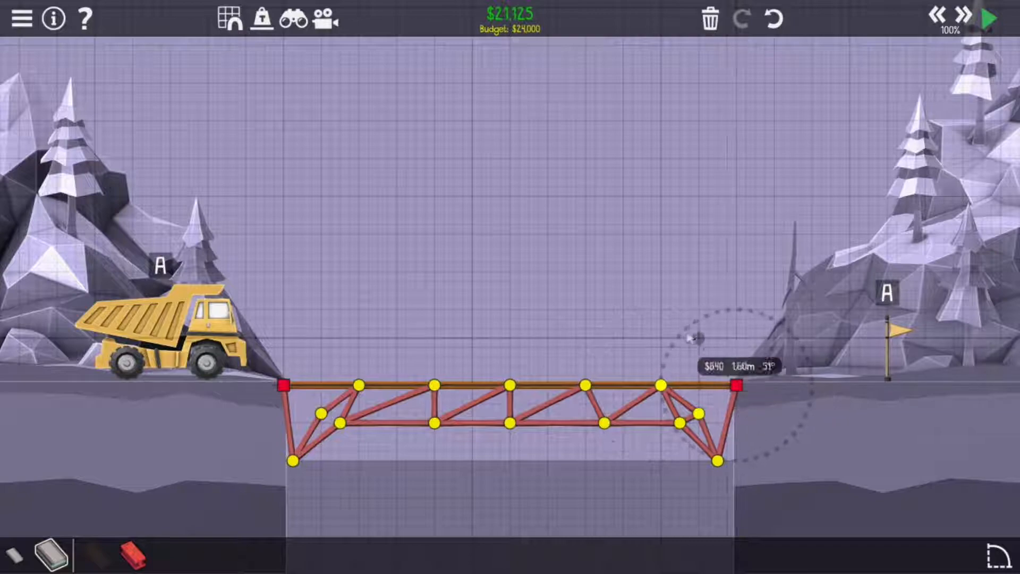
click(988, 18)
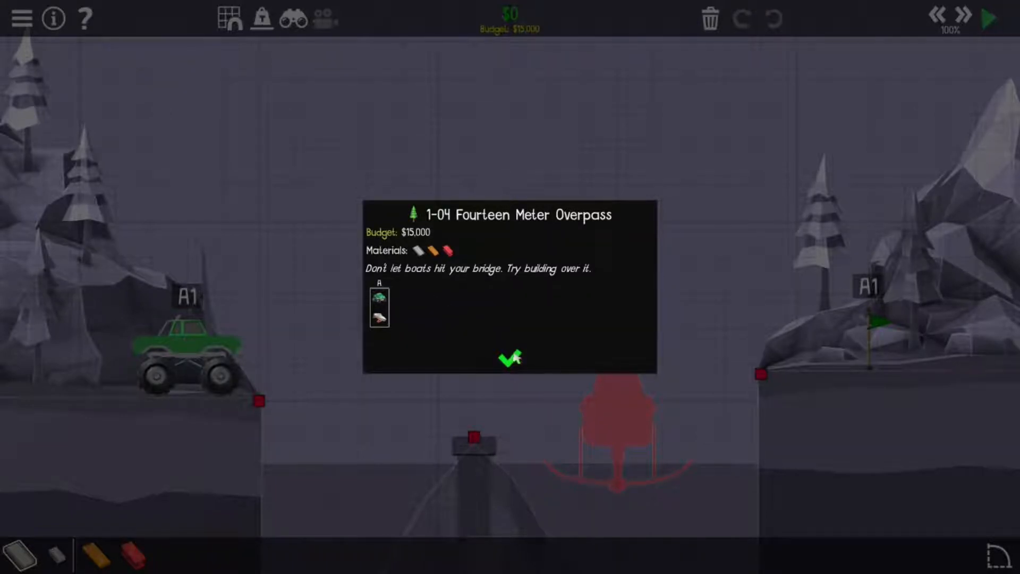
click(510, 358)
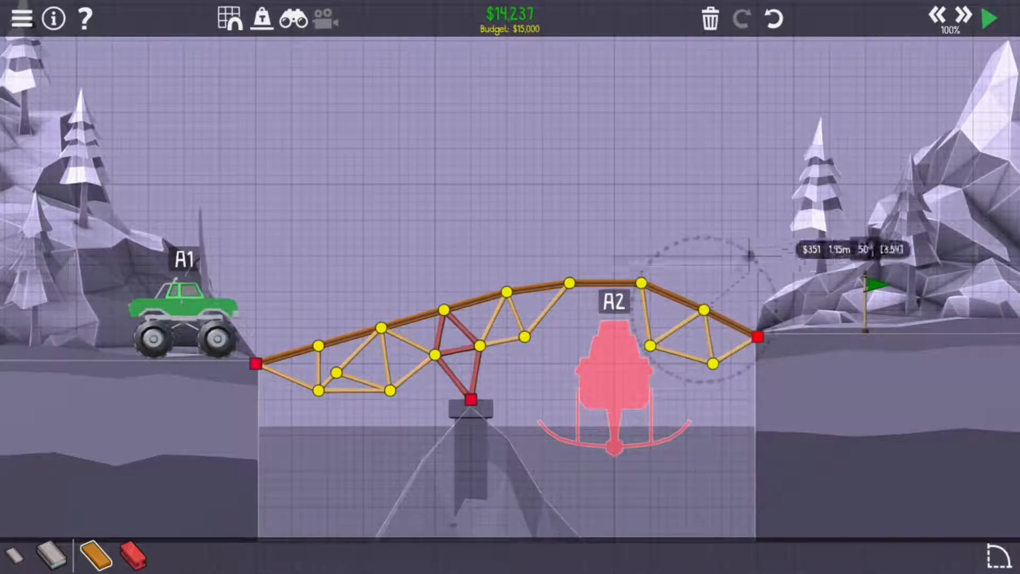
Run the simulation to test the arched, steel-braced wooden overpass
click(988, 18)
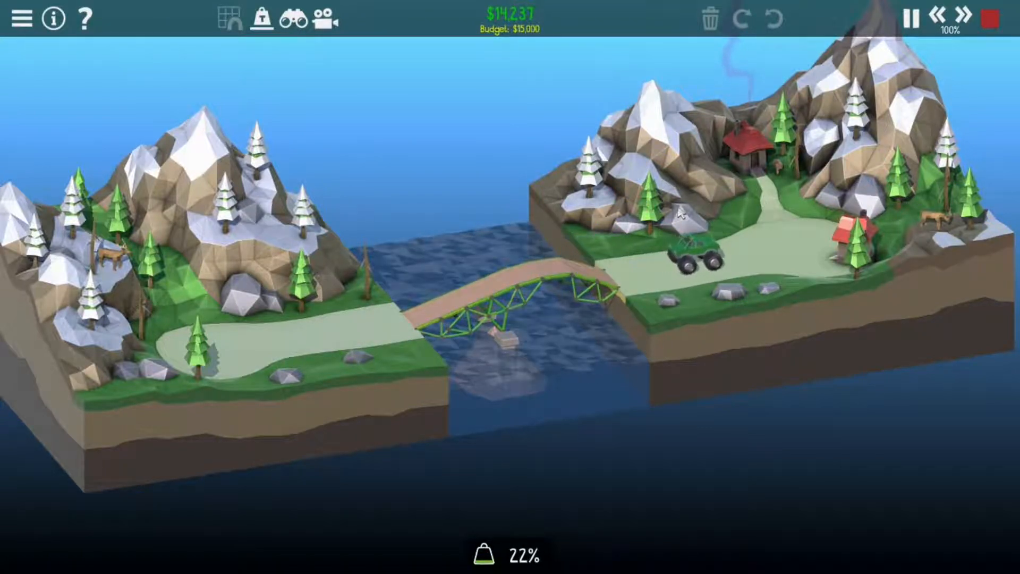
Advance to the Checkpoints level and dismiss its briefing
click(986, 18)
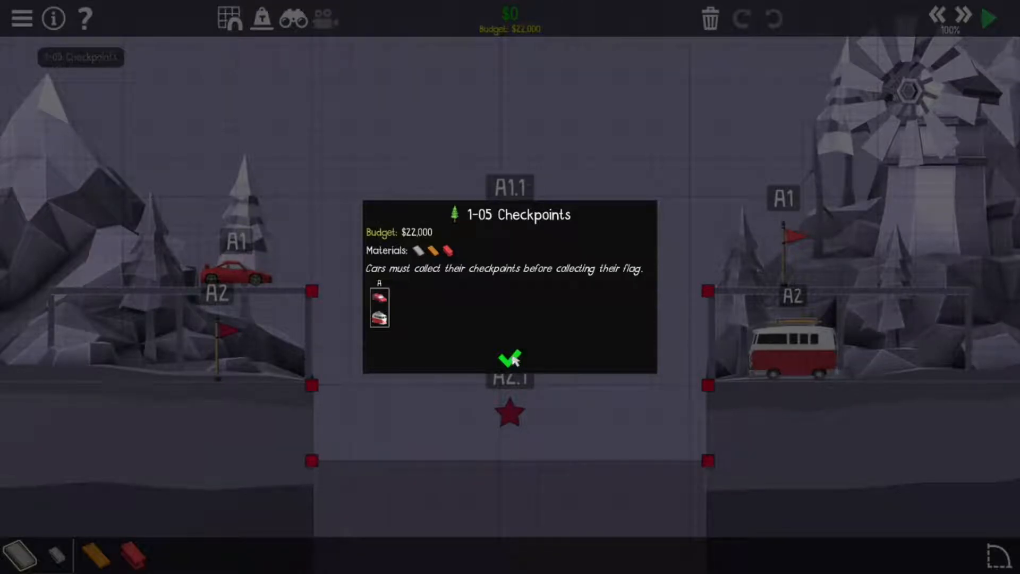
click(509, 358)
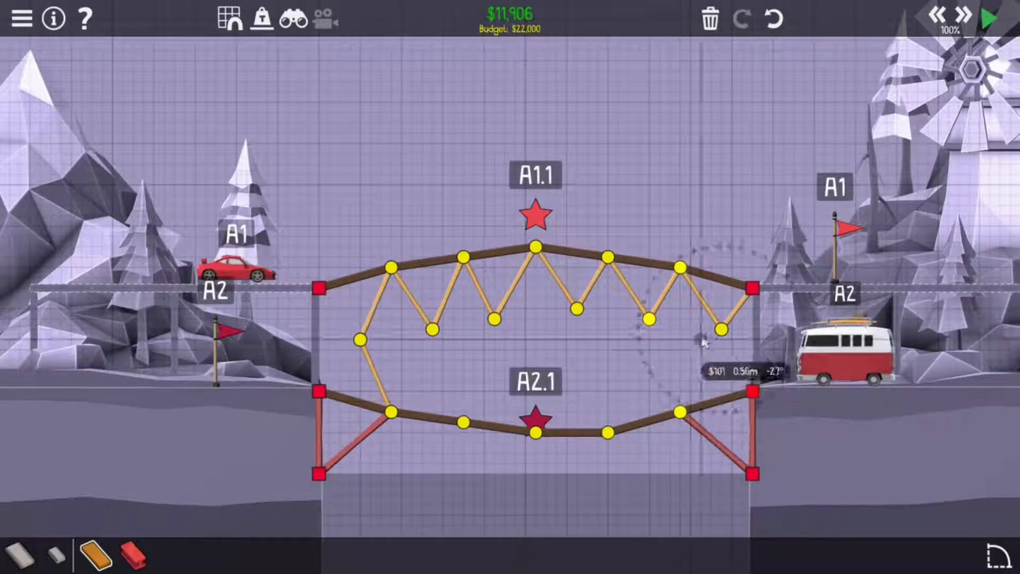
Triangulate the gap between the decks with wood beams and start testing at $19,613
click(708, 341)
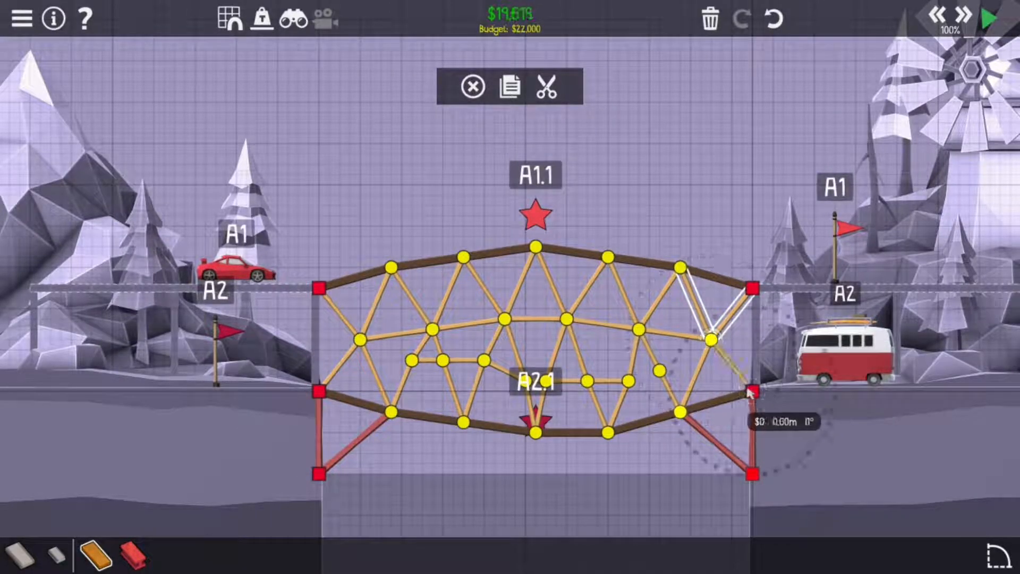
click(988, 18)
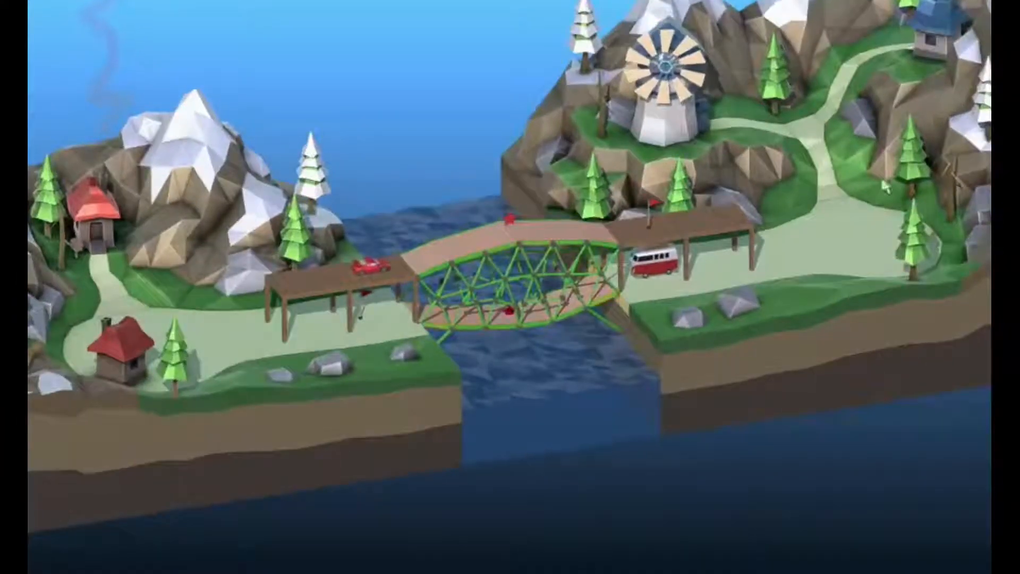